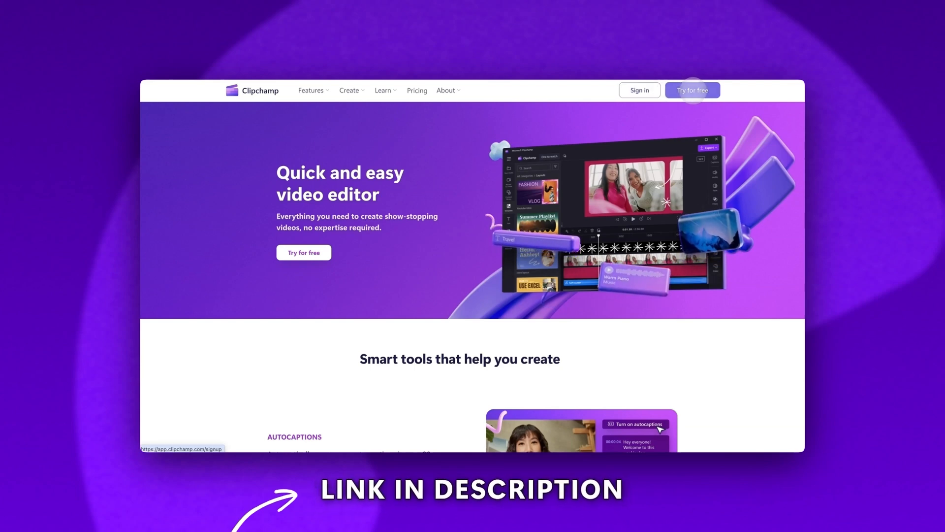
Step: Launch the Clipchamp app from the website's 'Try for free' button
left_click(692, 89)
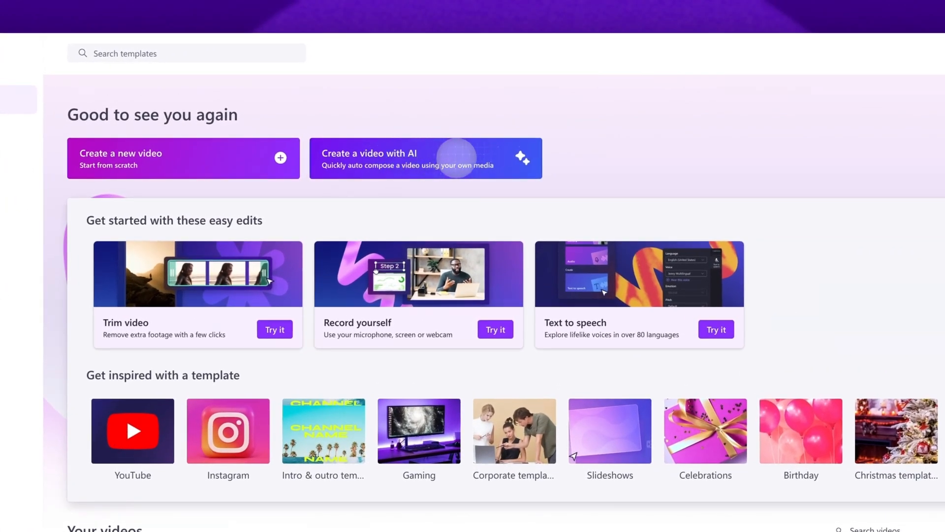
Step: Start an AI video titled 'New York Trip 2024' and upload the New York clips and photos
left_click(425, 158)
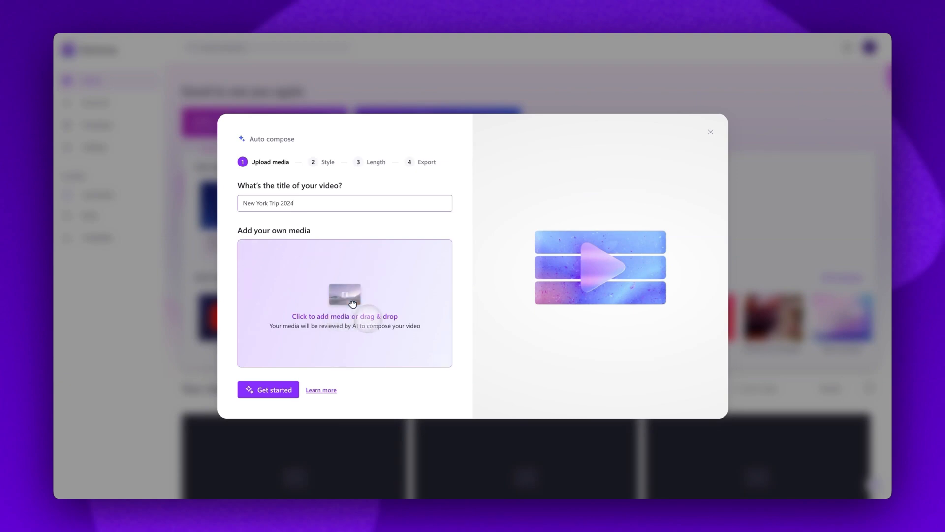
left_click(344, 303)
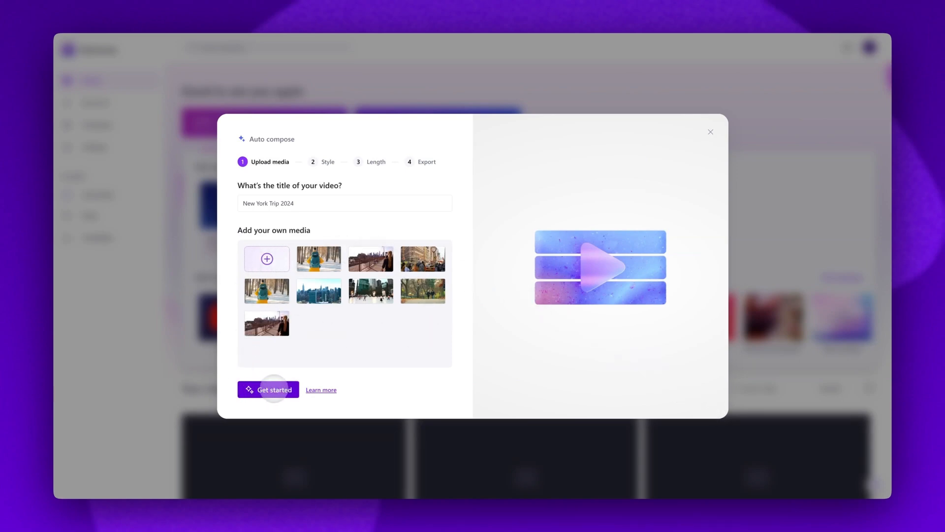
Step: Let the AI choose the Classic style, then advance to the length step
left_click(268, 389)
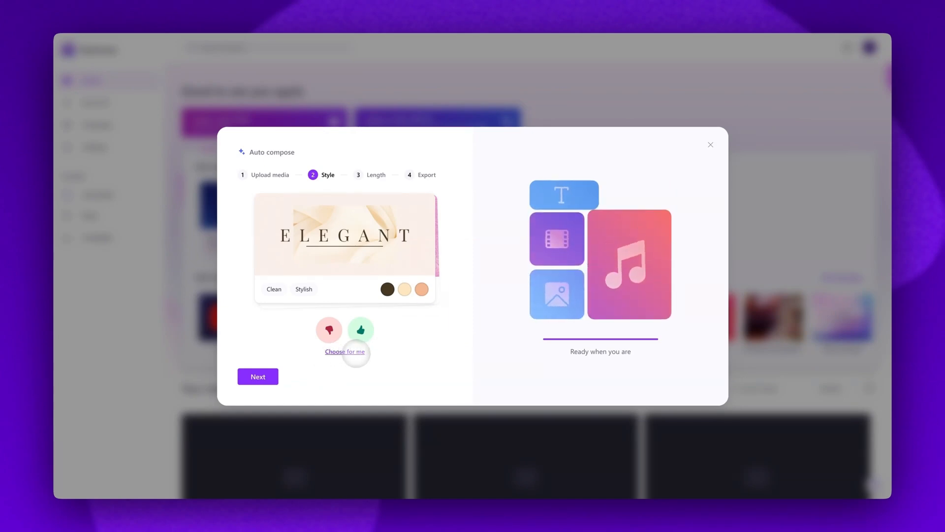
left_click(360, 329)
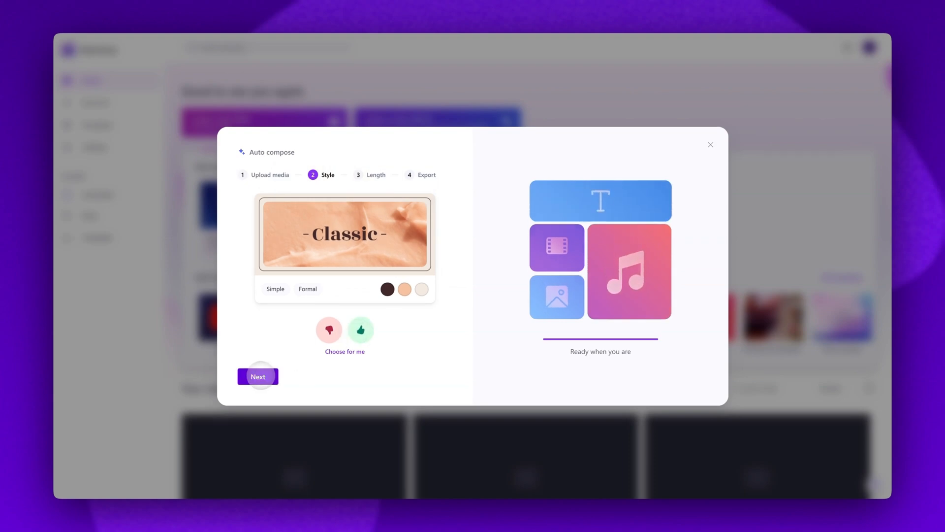
left_click(258, 376)
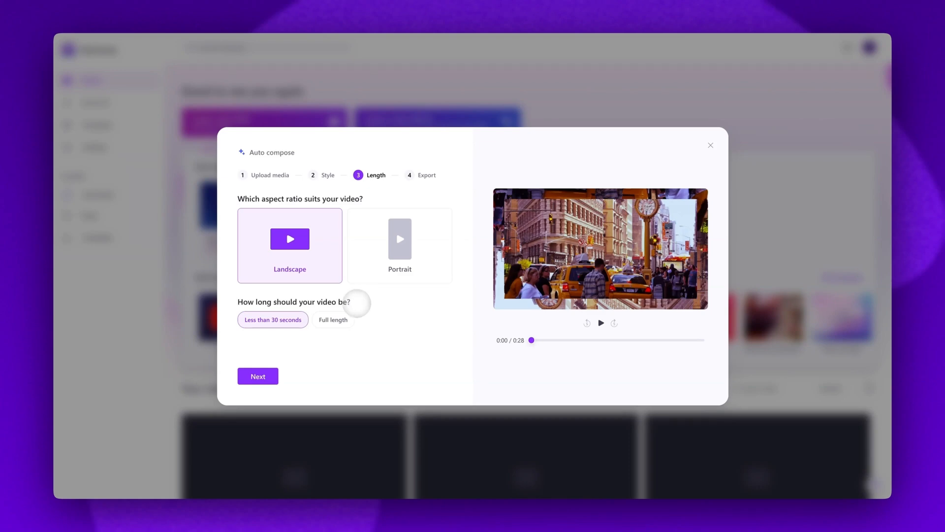
Step: Keep landscape with 'Less than 30 seconds' length, preview it, and advance to the final step
left_click(333, 320)
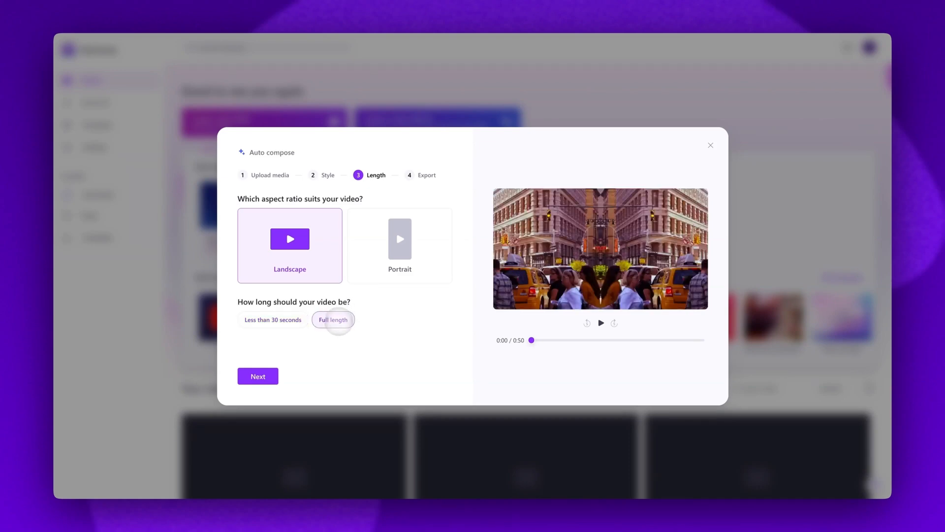
left_click(273, 320)
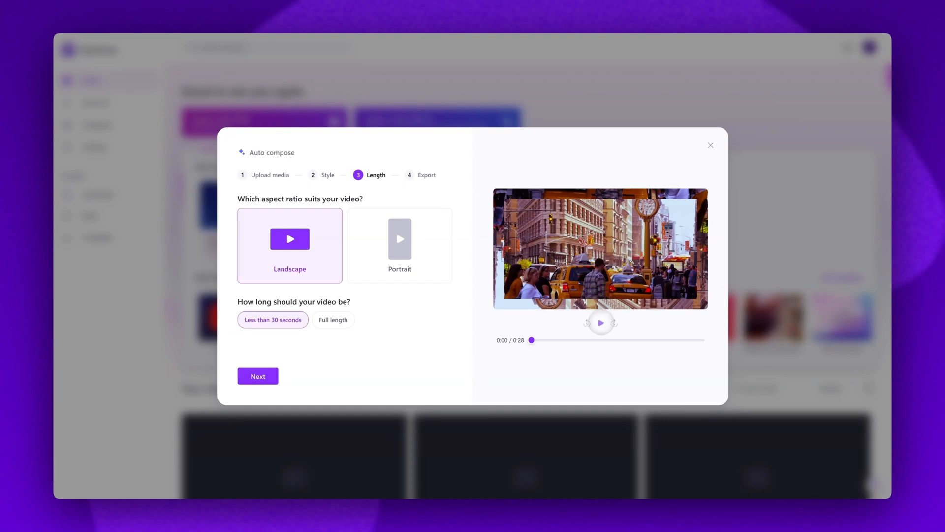
left_click(601, 322)
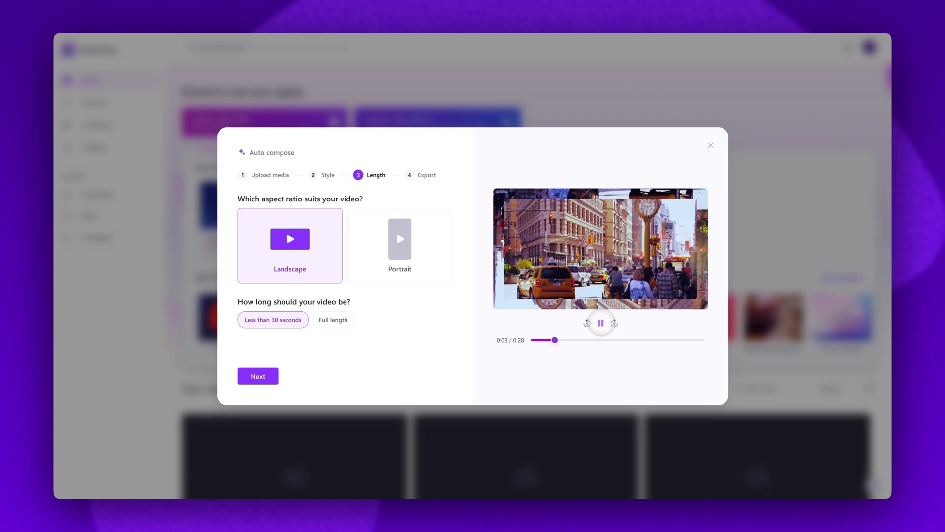
left_click(600, 323)
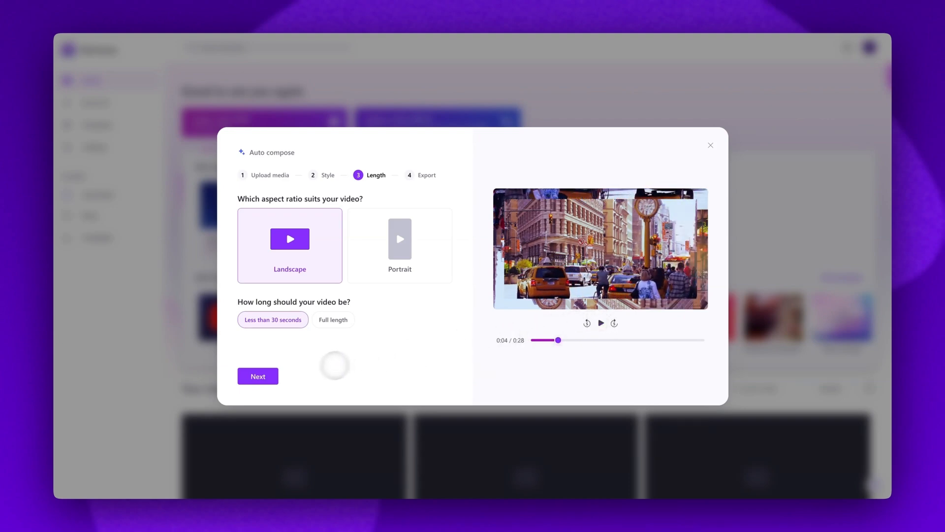
left_click(258, 376)
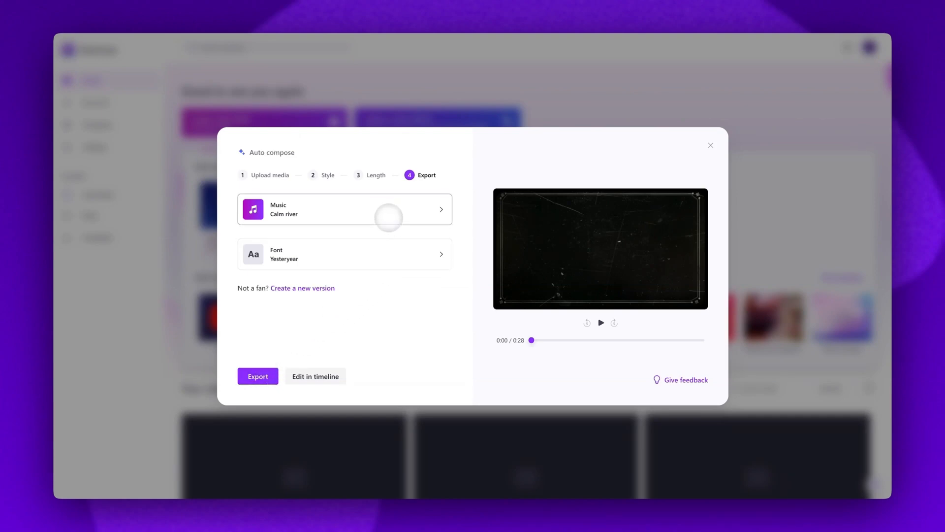
mouse_move(392, 253)
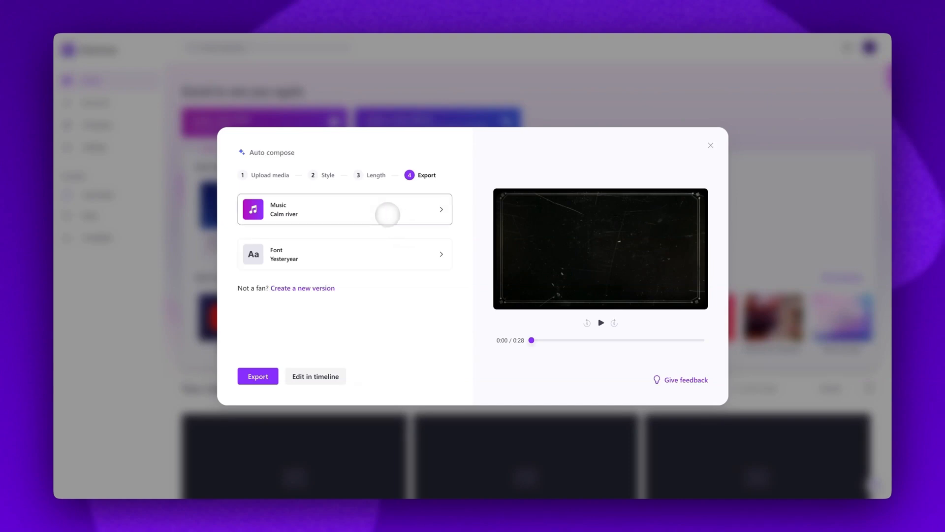
Step: Replace the Calm river soundtrack with Relaxation and bring up the font list
left_click(344, 210)
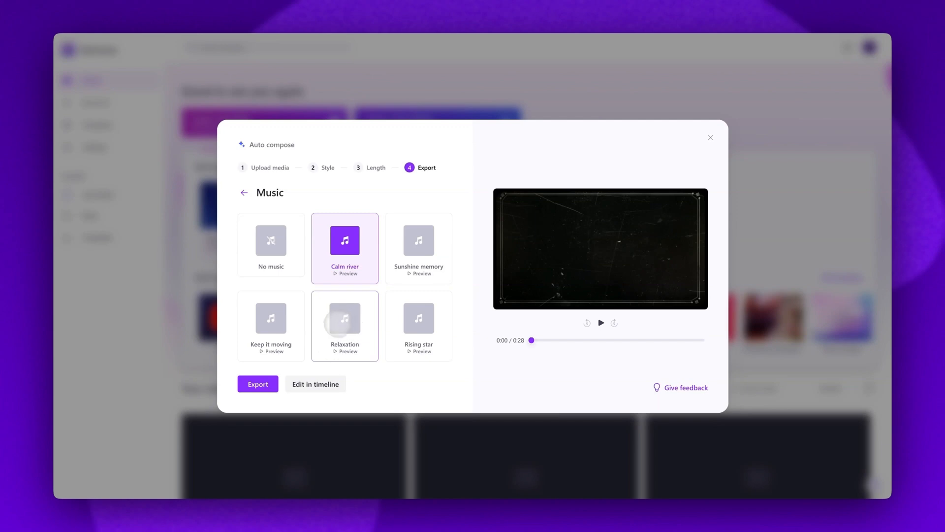
left_click(344, 317)
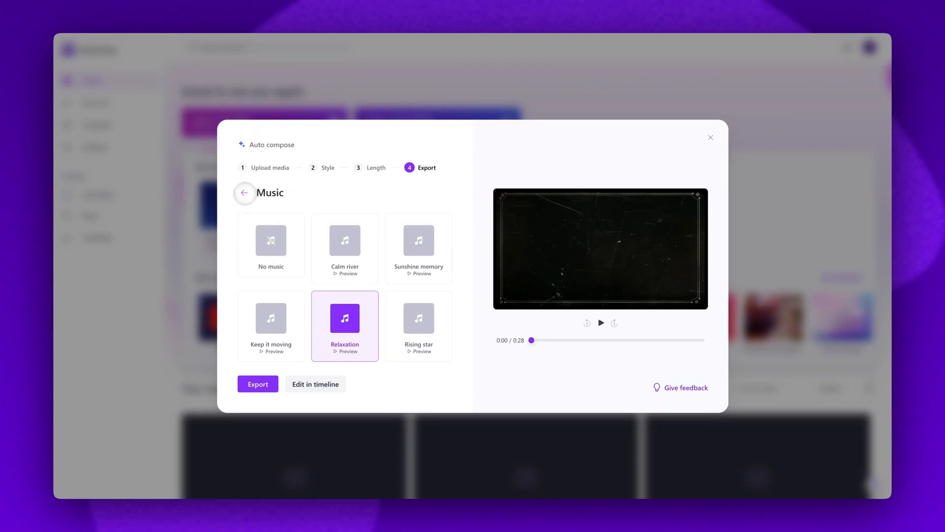
left_click(244, 192)
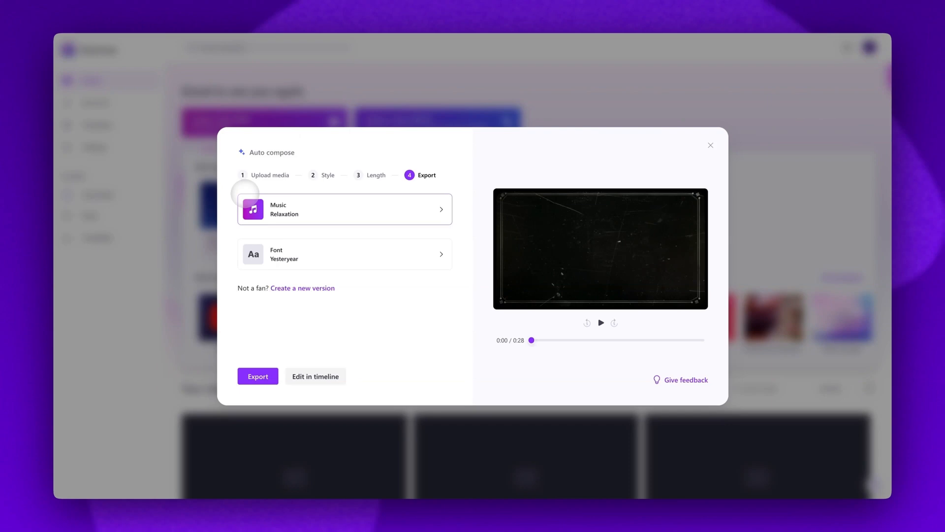
left_click(344, 253)
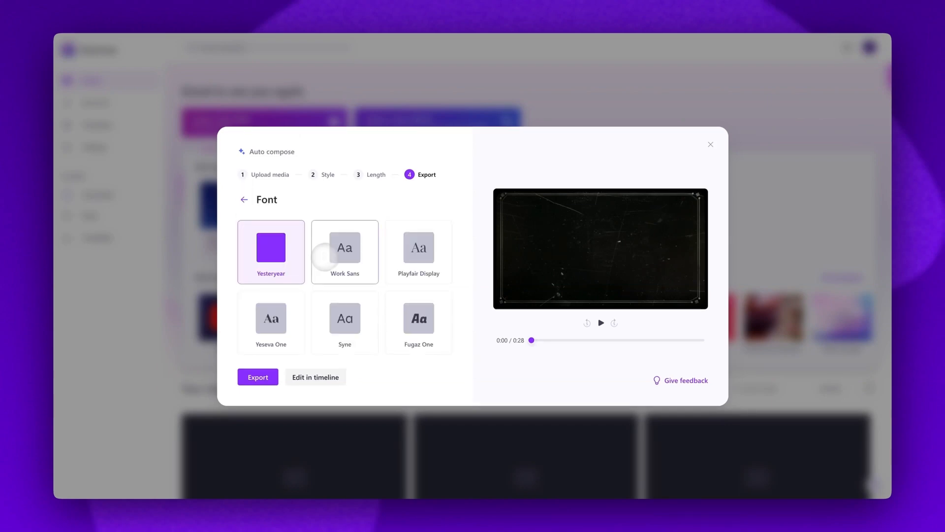
Step: Change the title font to Yeseva One and play the preview
left_click(344, 317)
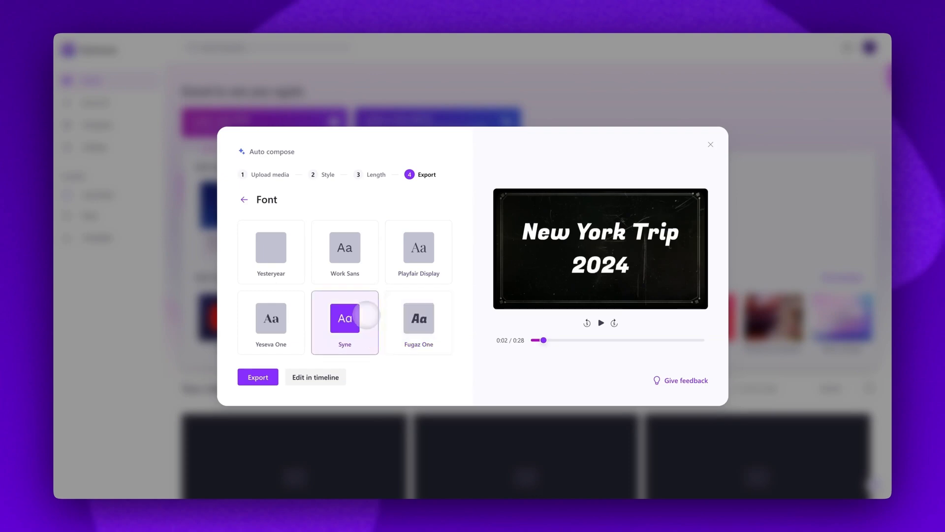
left_click(271, 317)
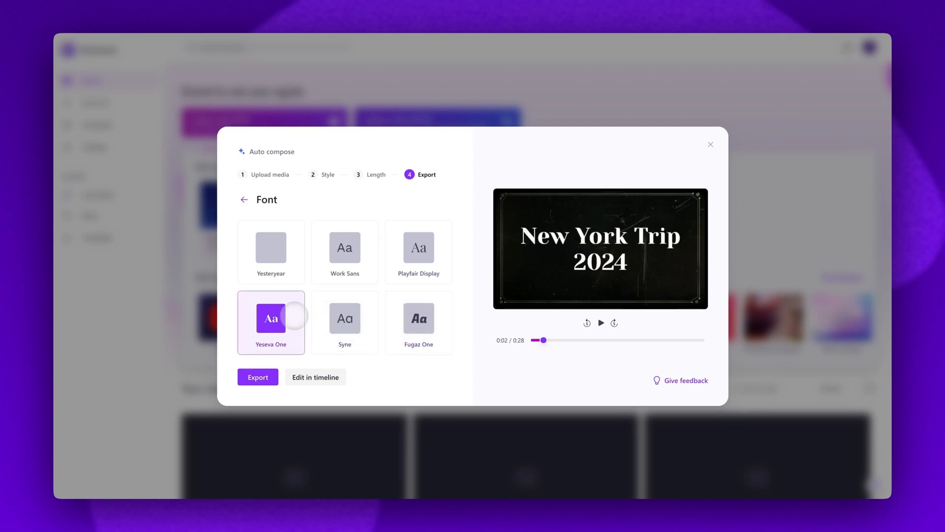
left_click(244, 199)
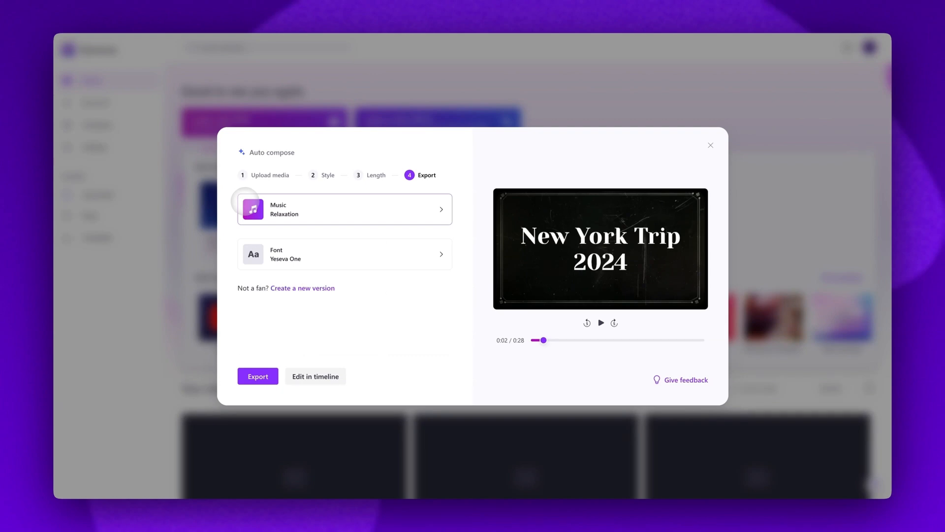
left_click(601, 322)
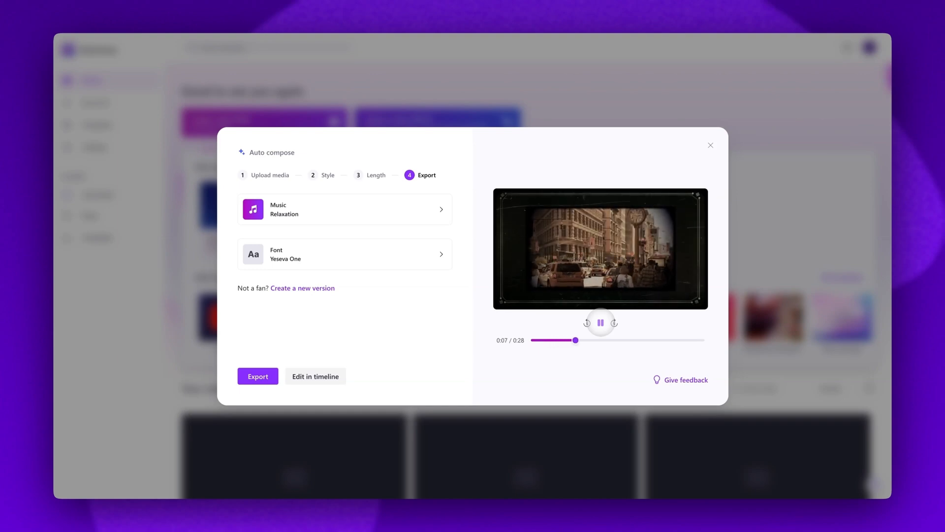
Step: Generate two new AI versions, landing on Get going music with a blue frame, and preview it
left_click(601, 322)
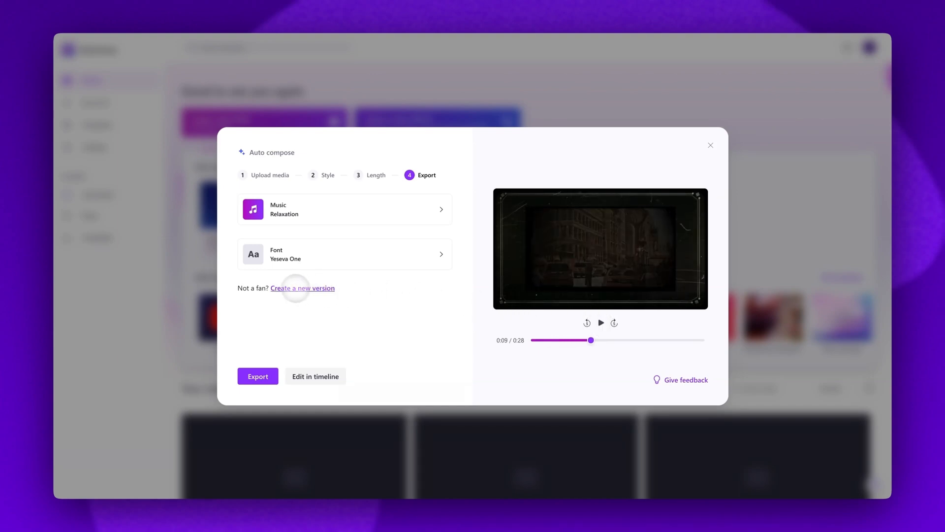
left_click(303, 287)
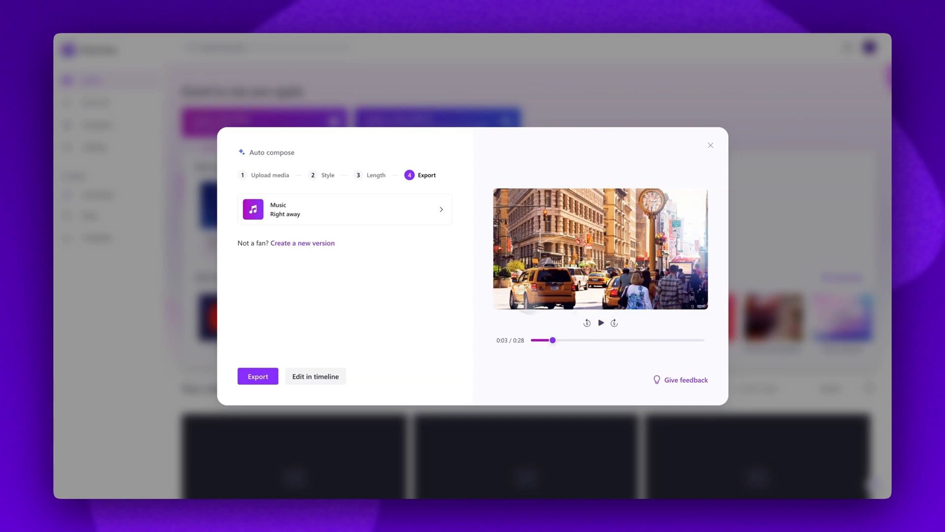
left_click(601, 323)
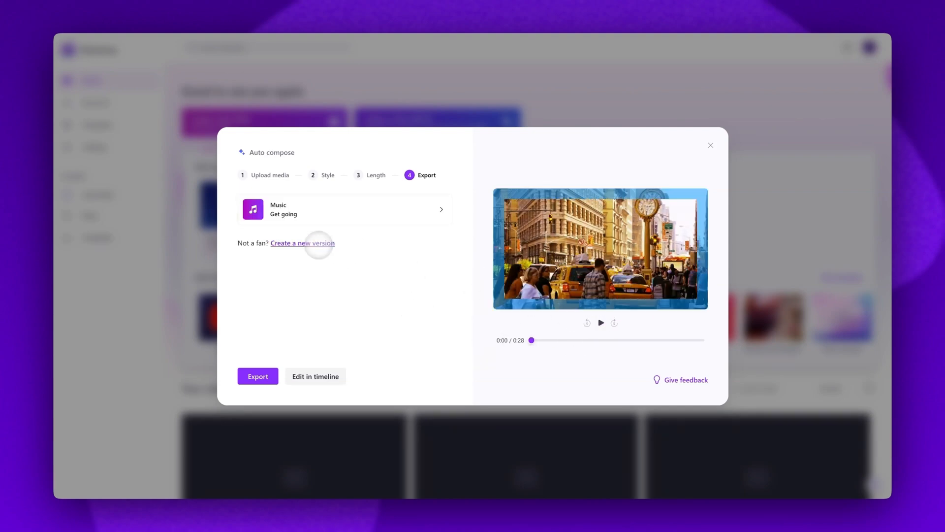
left_click(600, 323)
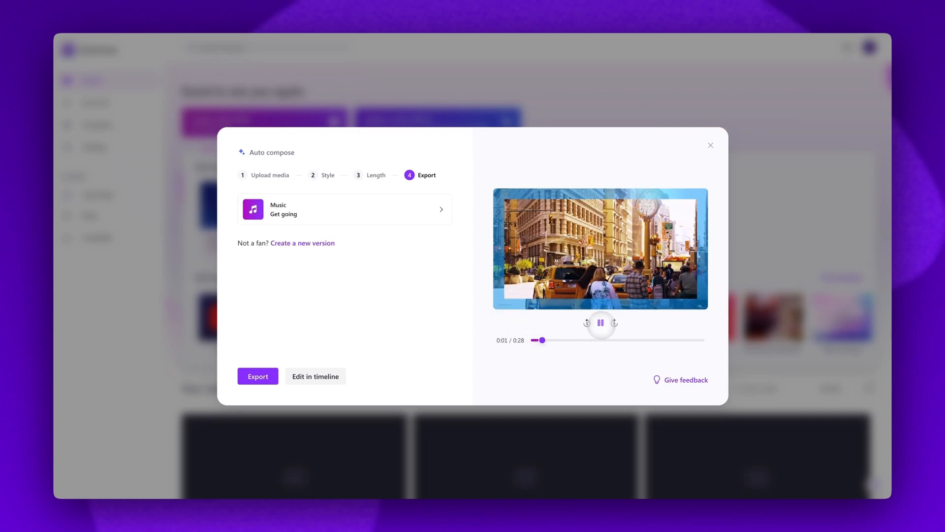
left_click(601, 323)
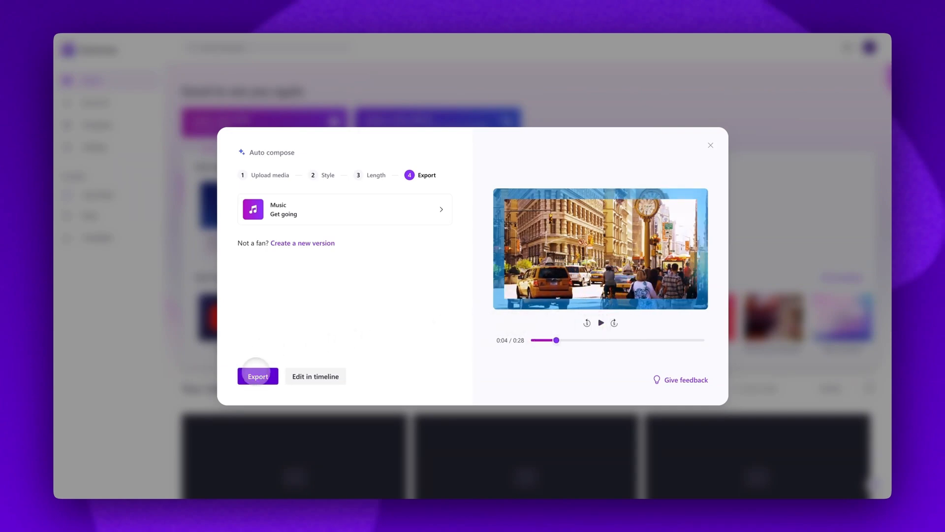
Step: Export the 28-second, 71.52 MB New York Trip 2024 video
left_click(257, 375)
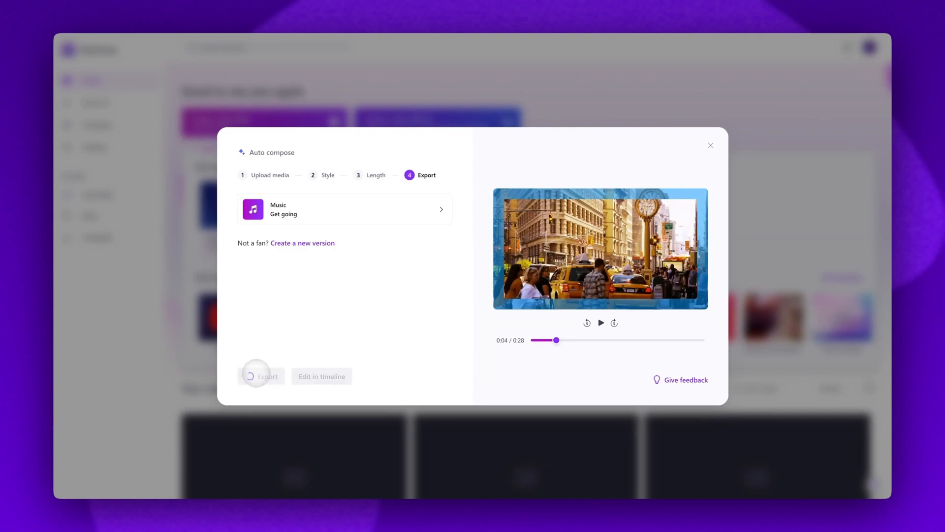
left_click(261, 375)
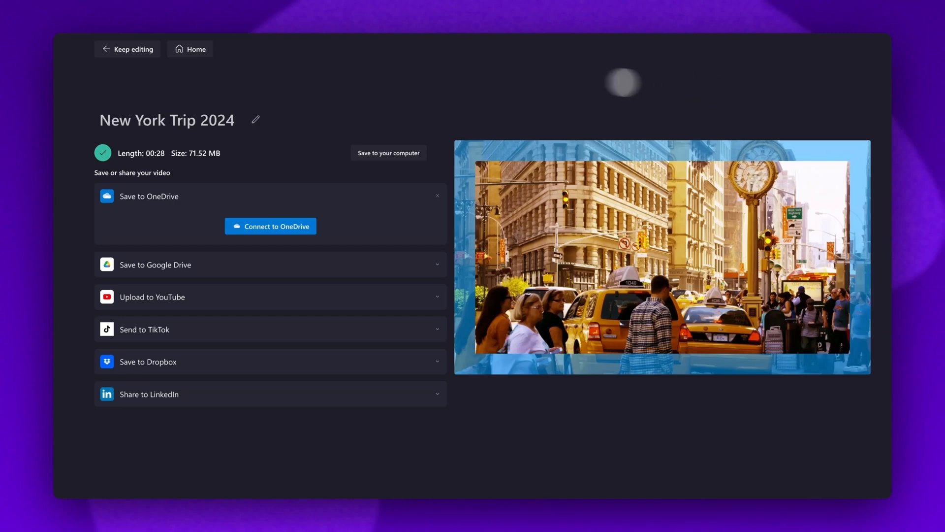
mouse_move(133, 48)
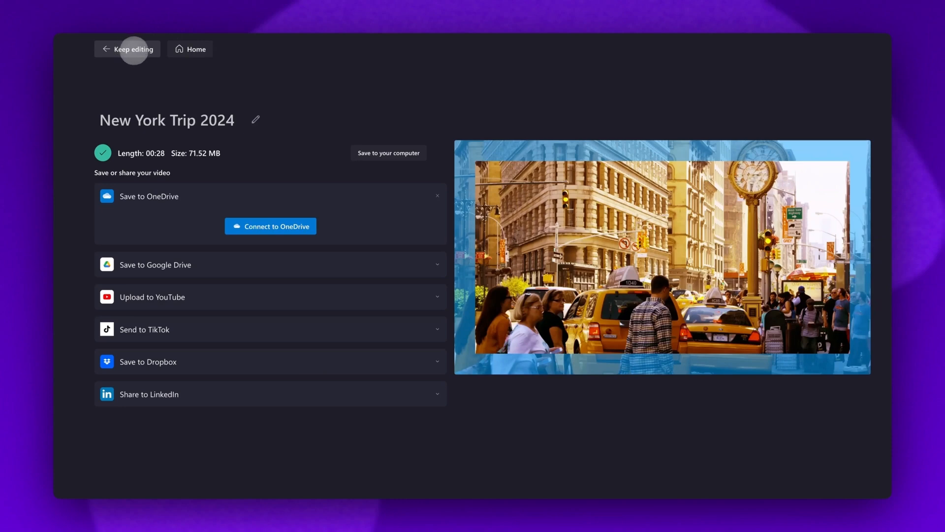
Step: Open the New York Trip 2024 project via 'Edit in timeline' to view its clips and soundtrack
left_click(132, 49)
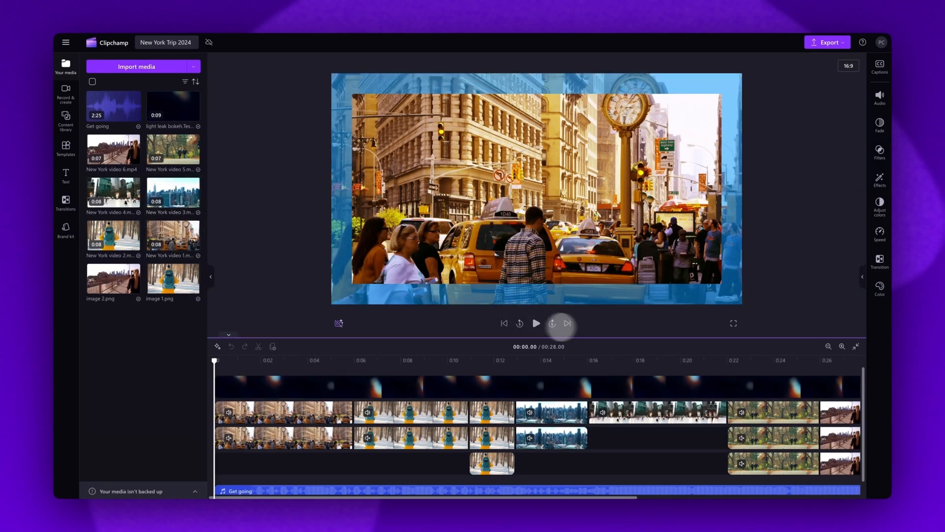
left_click(826, 42)
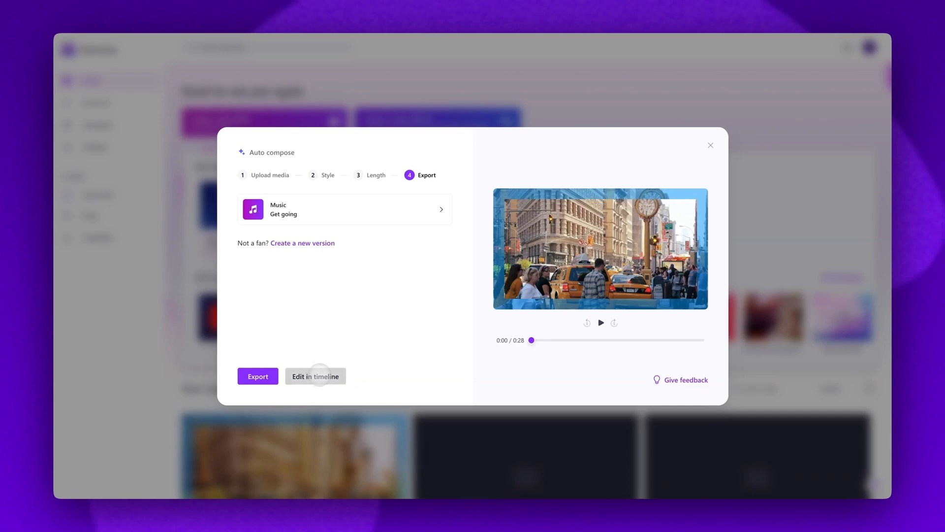
left_click(315, 376)
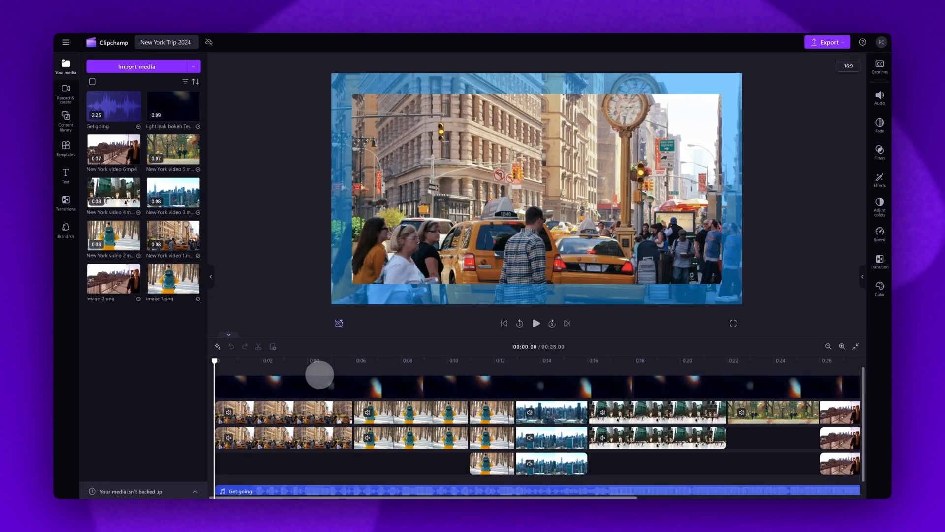